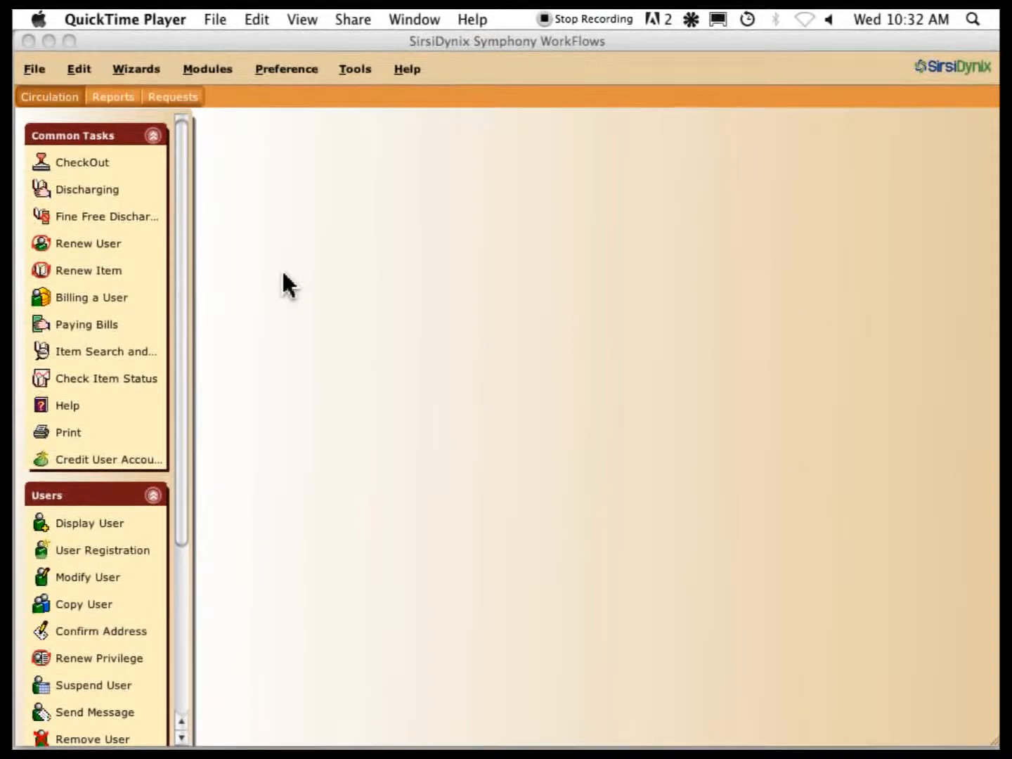
pyautogui.moveTo(256, 492)
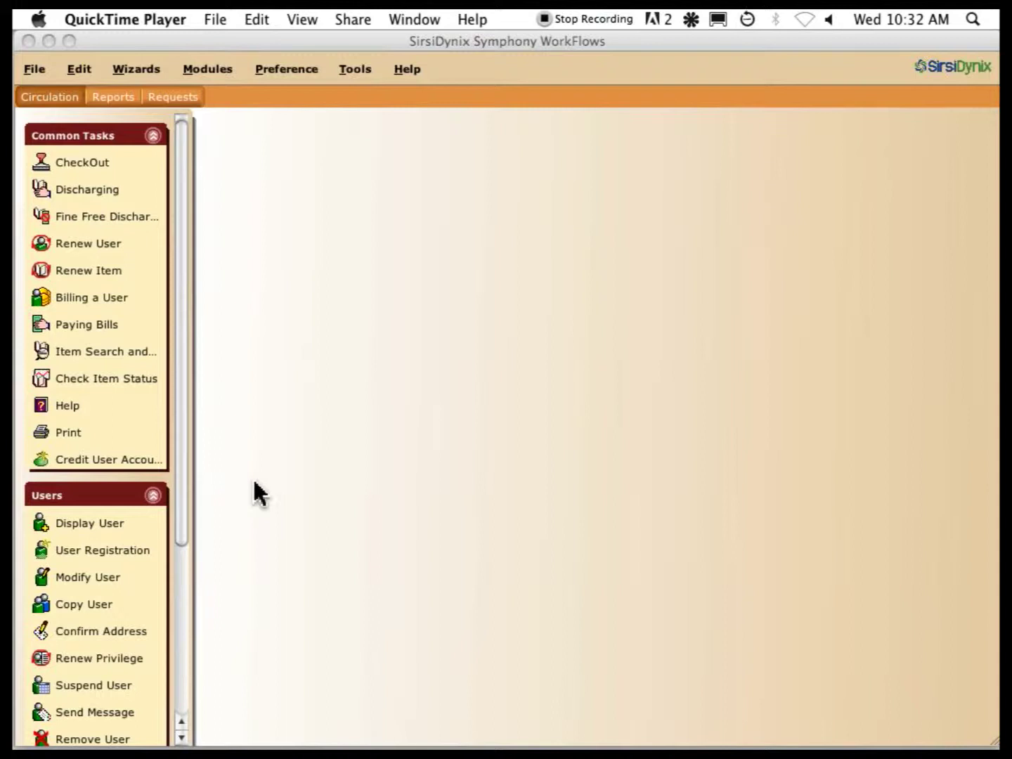
pyautogui.moveTo(119, 523)
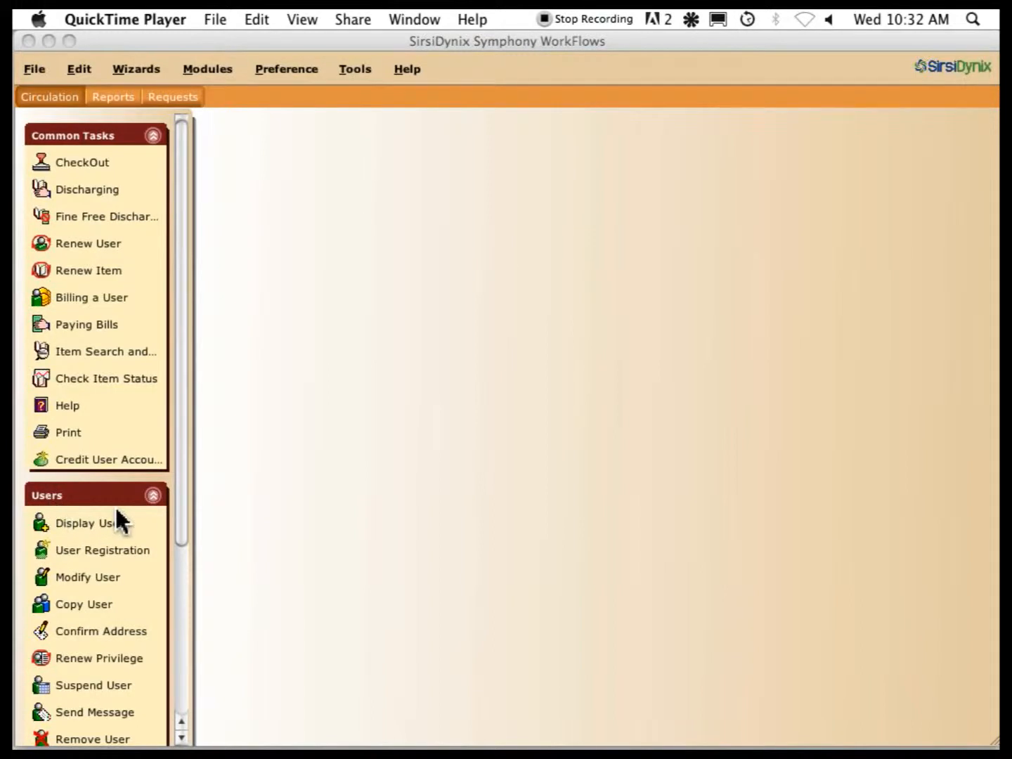
pyautogui.moveTo(107, 585)
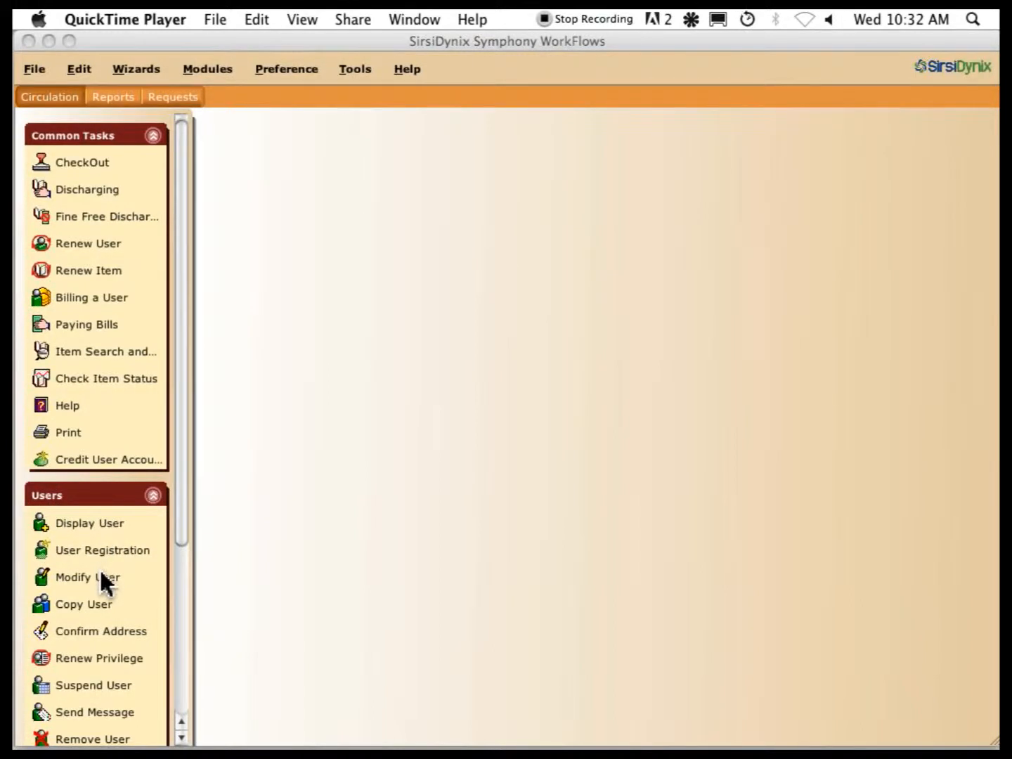
pyautogui.click(87, 578)
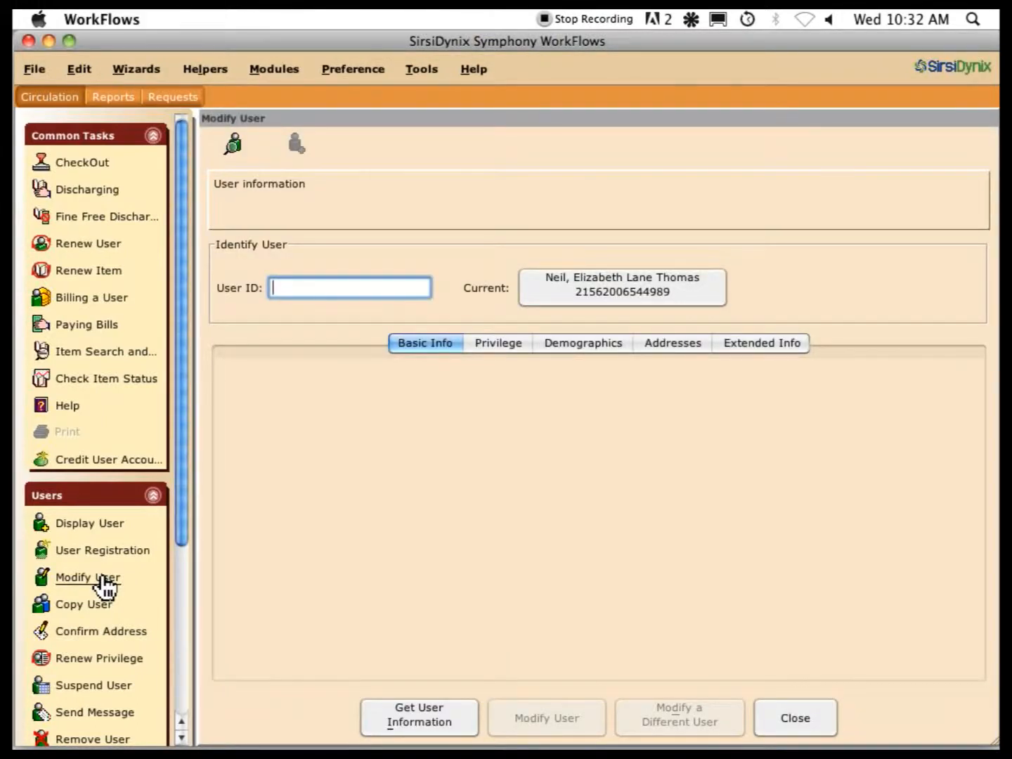
pyautogui.write('215620065')
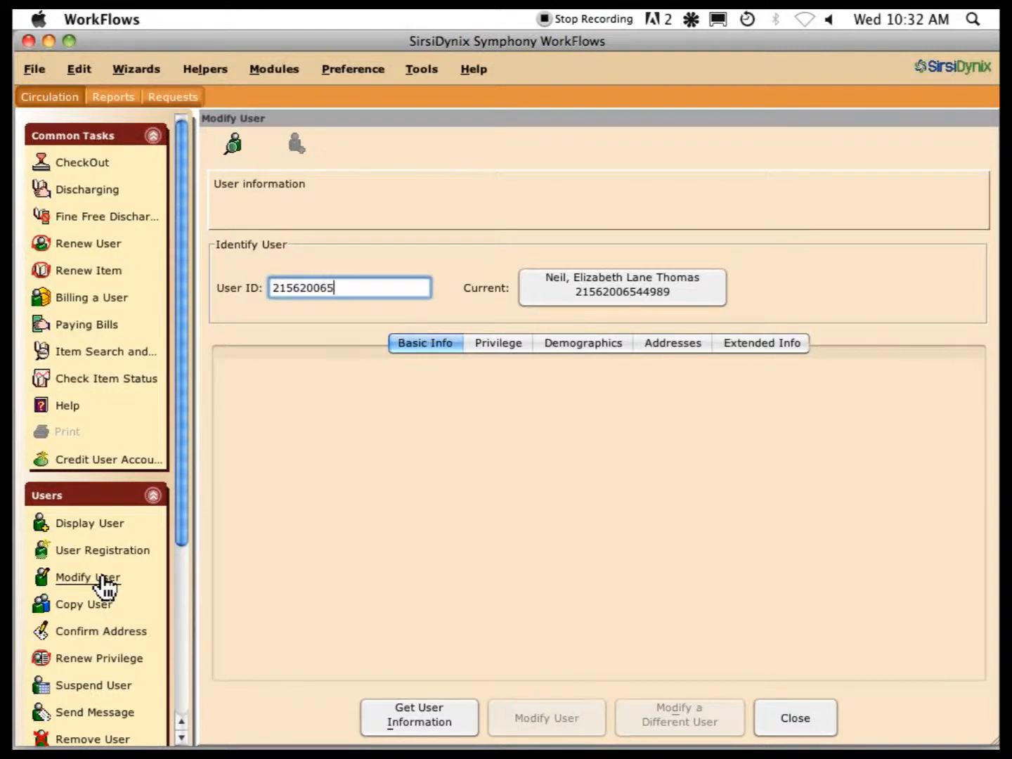
pyautogui.write('21562006544898')
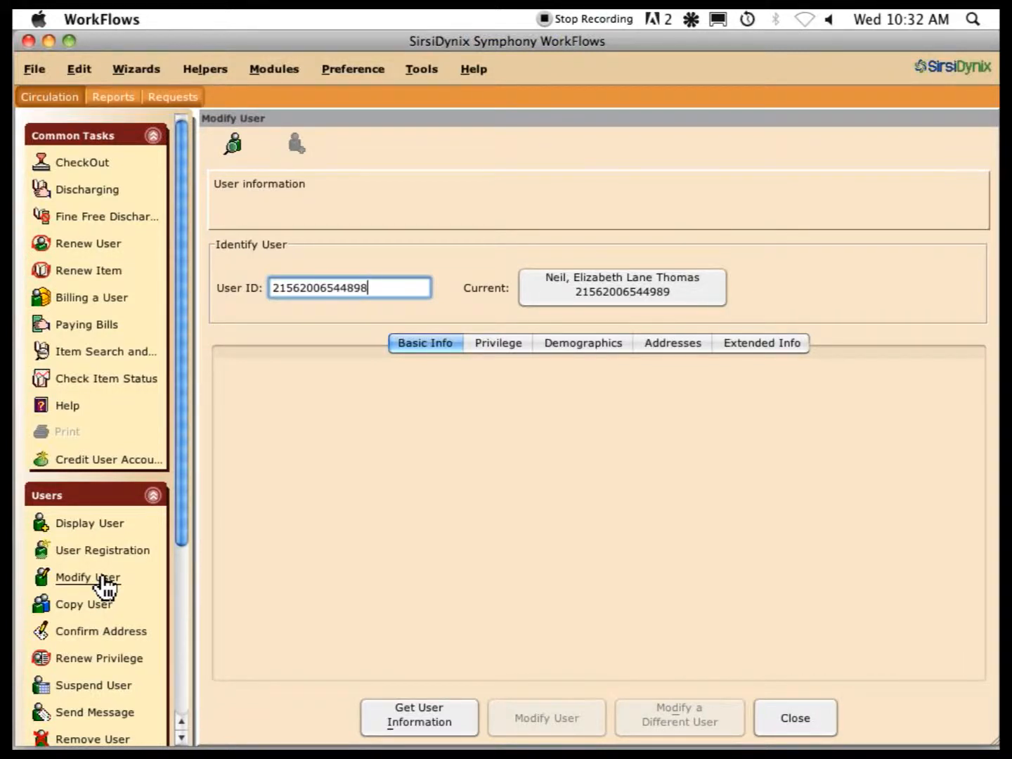
pyautogui.click(418, 716)
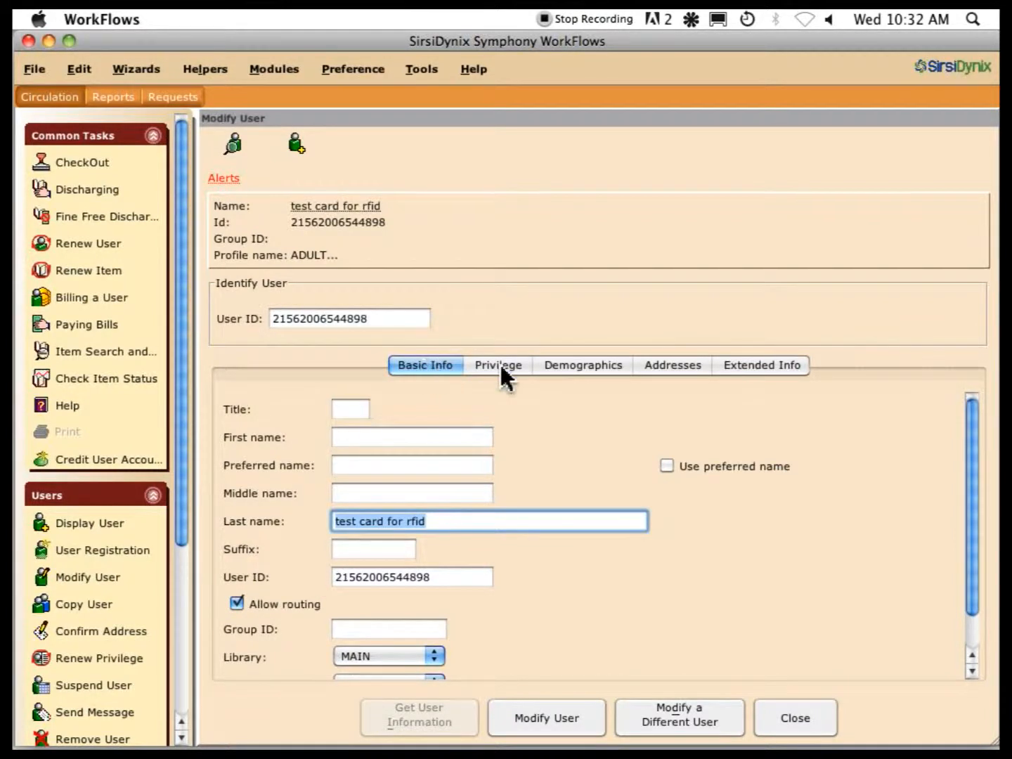
pyautogui.click(497, 365)
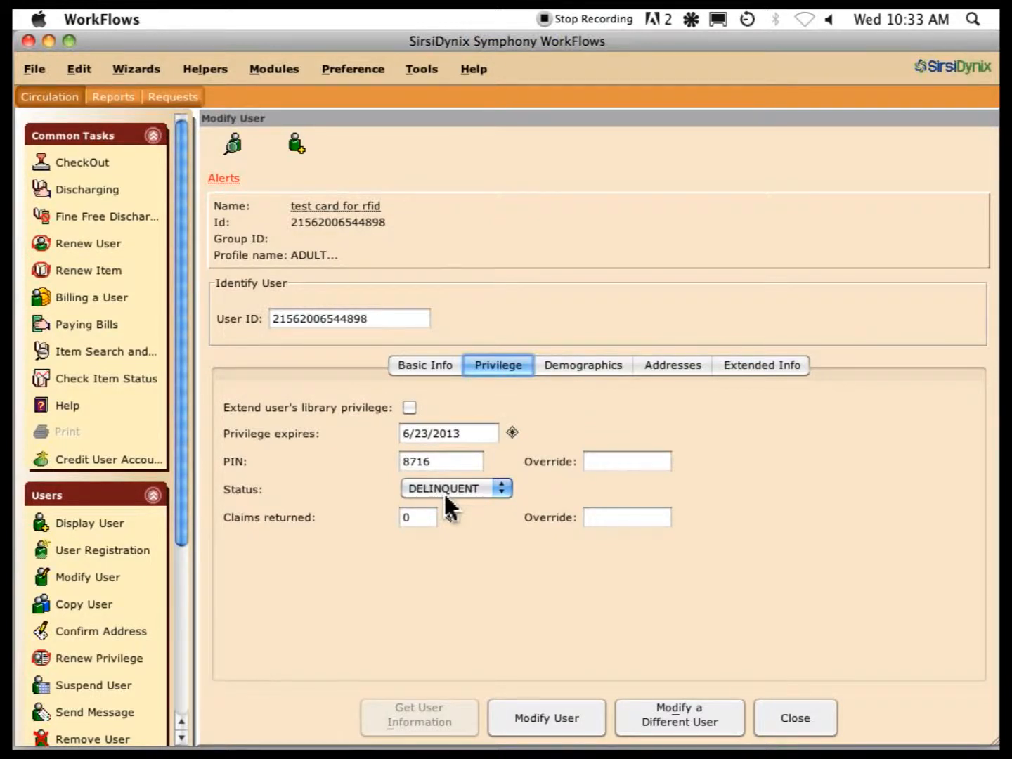
# Close the first record and load RFID tester 2's privilege details.
pyautogui.click(796, 718)
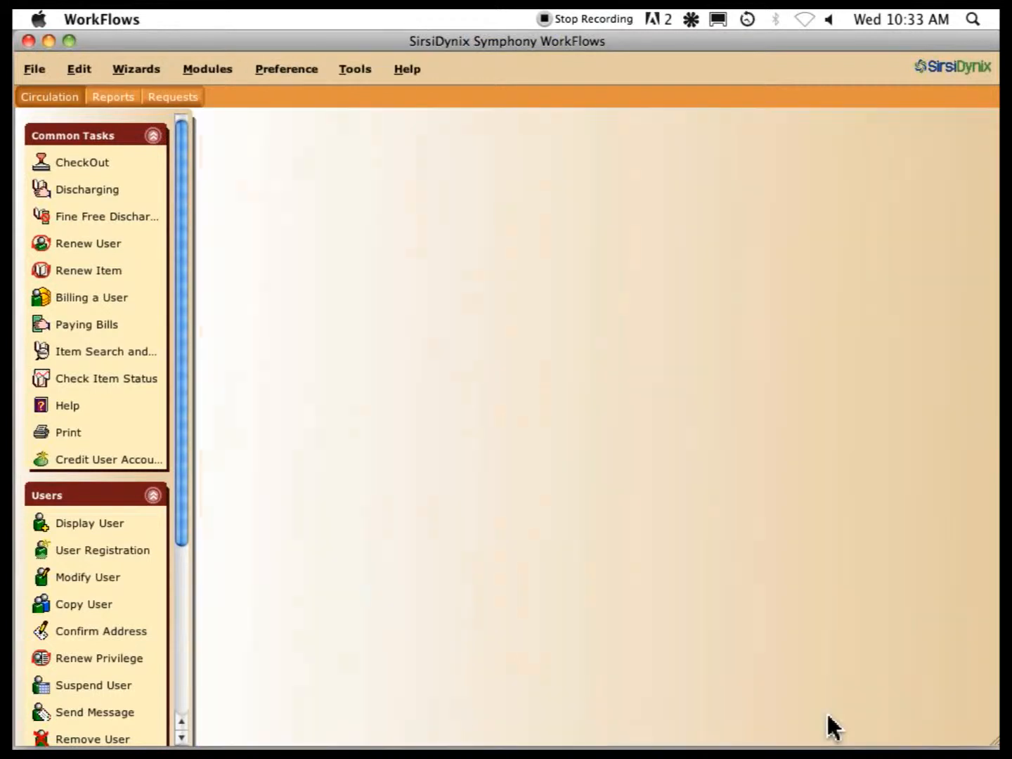
pyautogui.moveTo(77, 584)
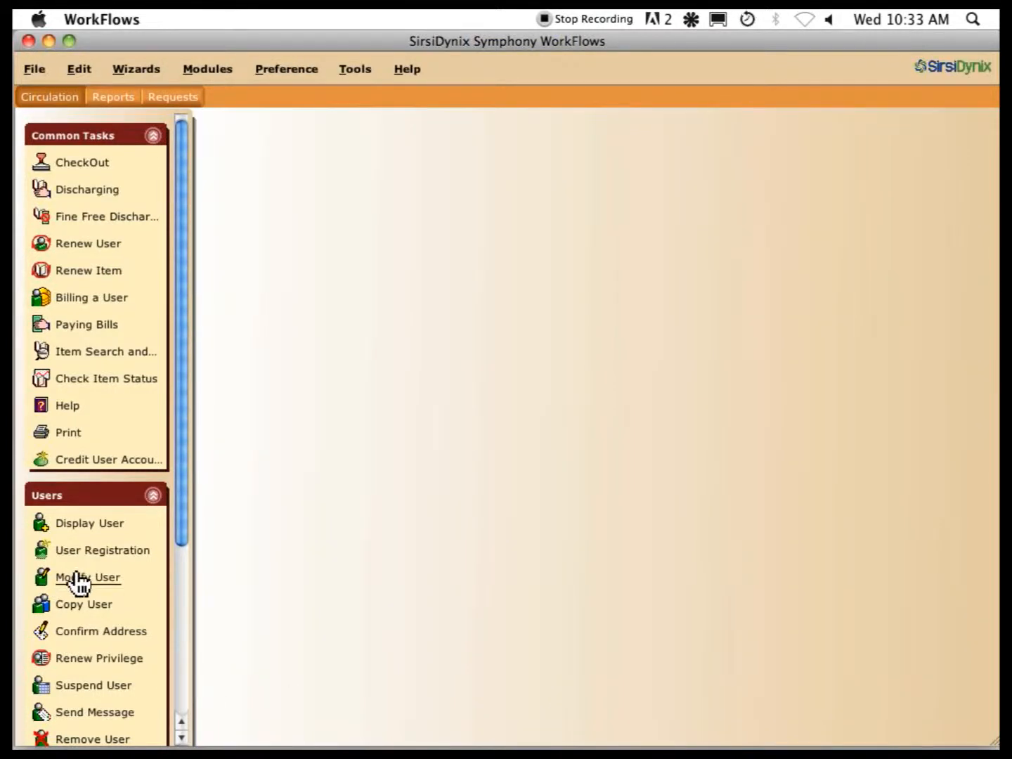
pyautogui.click(87, 577)
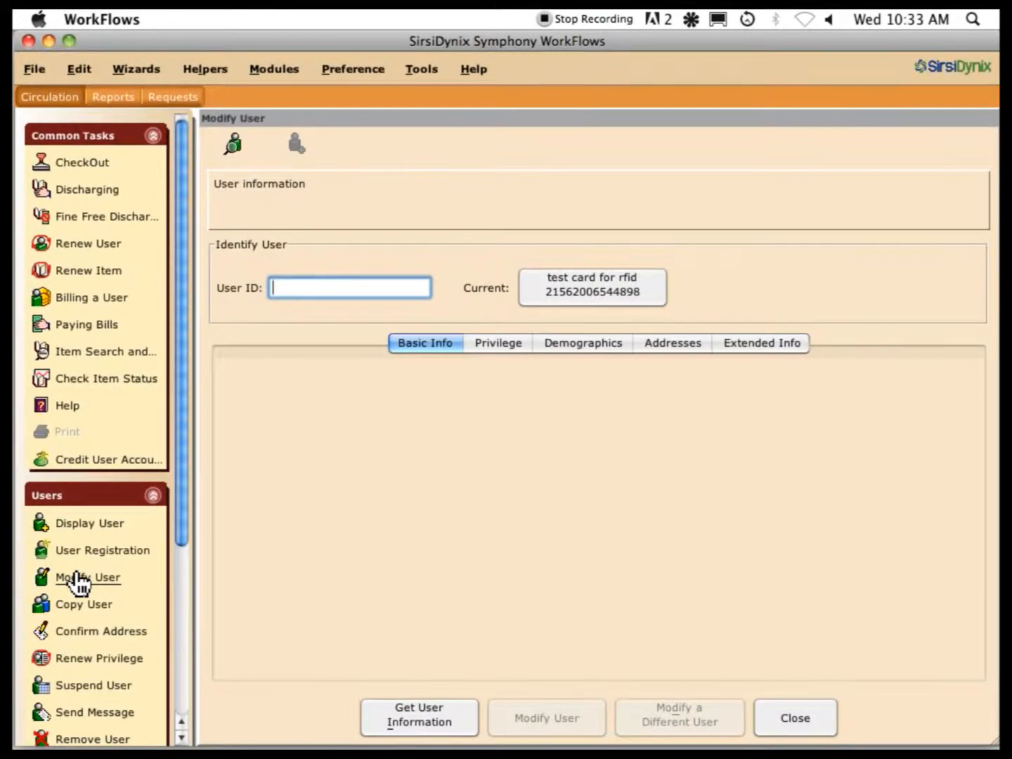
pyautogui.write('21562006358')
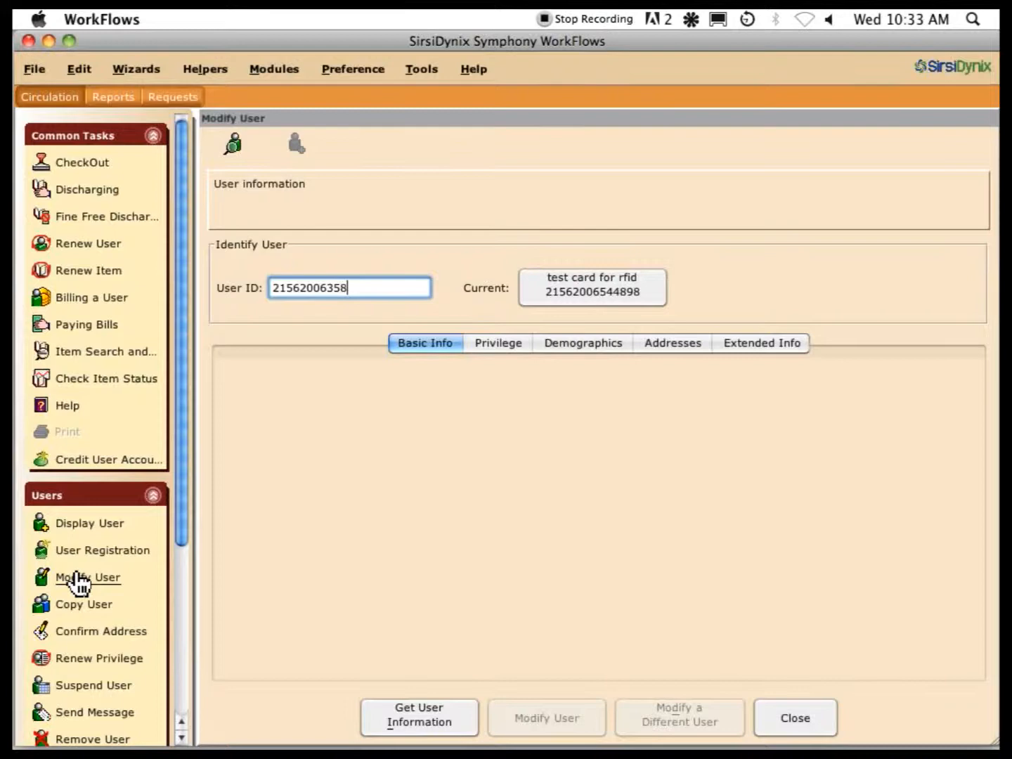
pyautogui.click(418, 718)
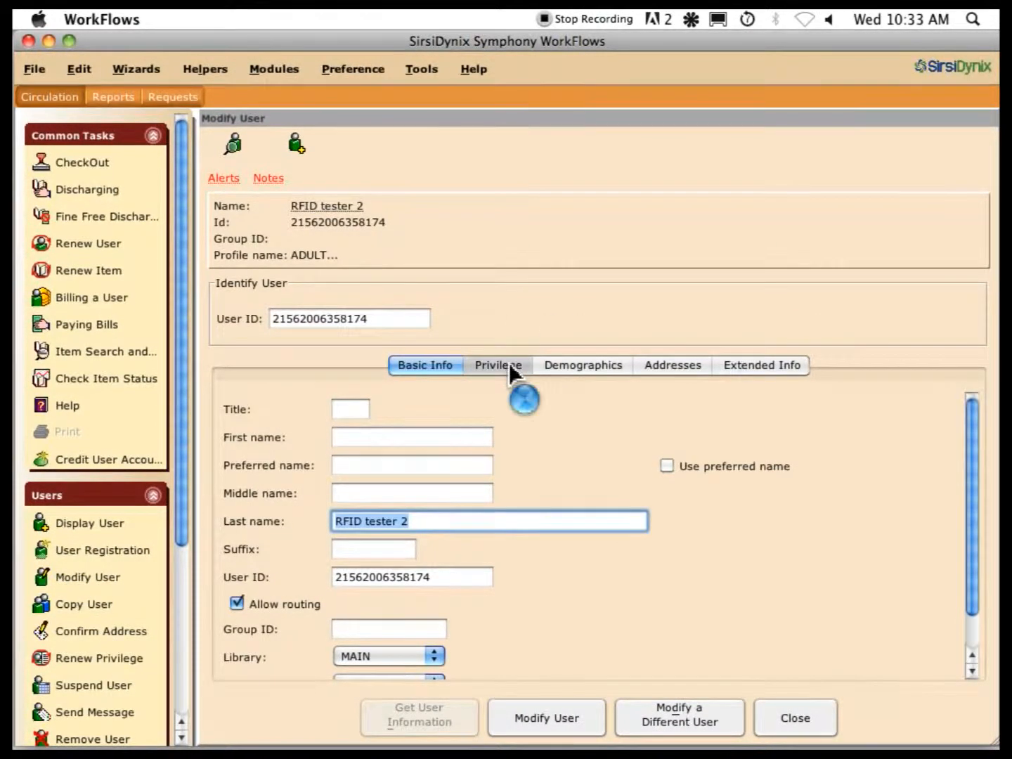
pyautogui.click(498, 365)
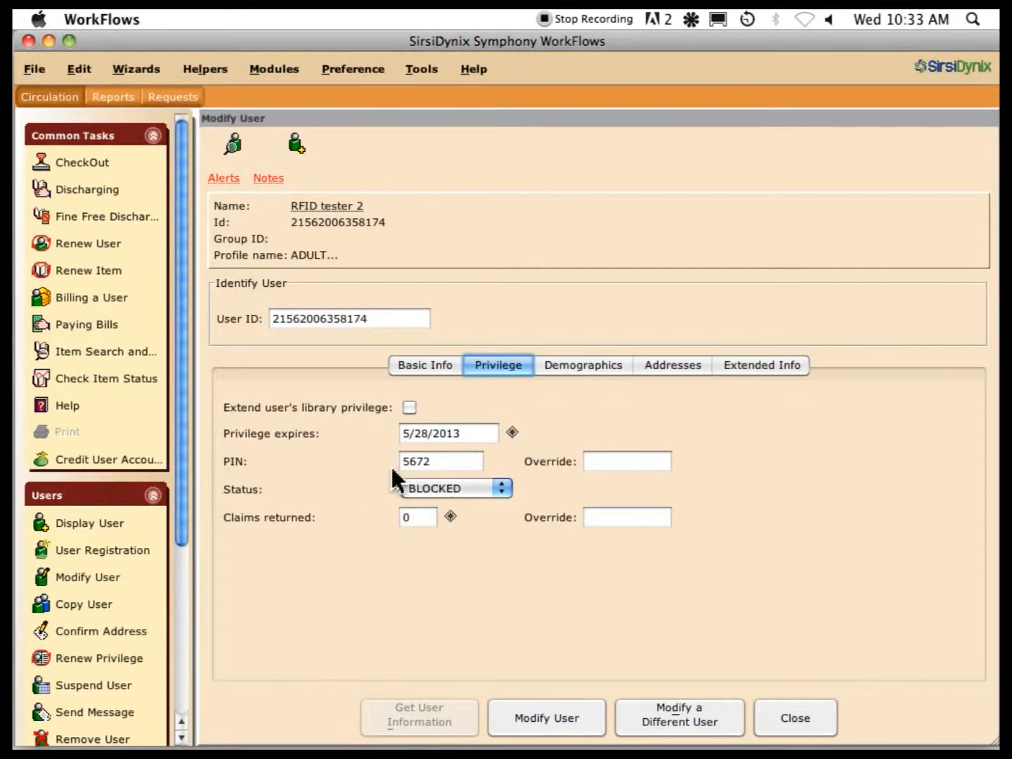
pyautogui.moveTo(450, 470)
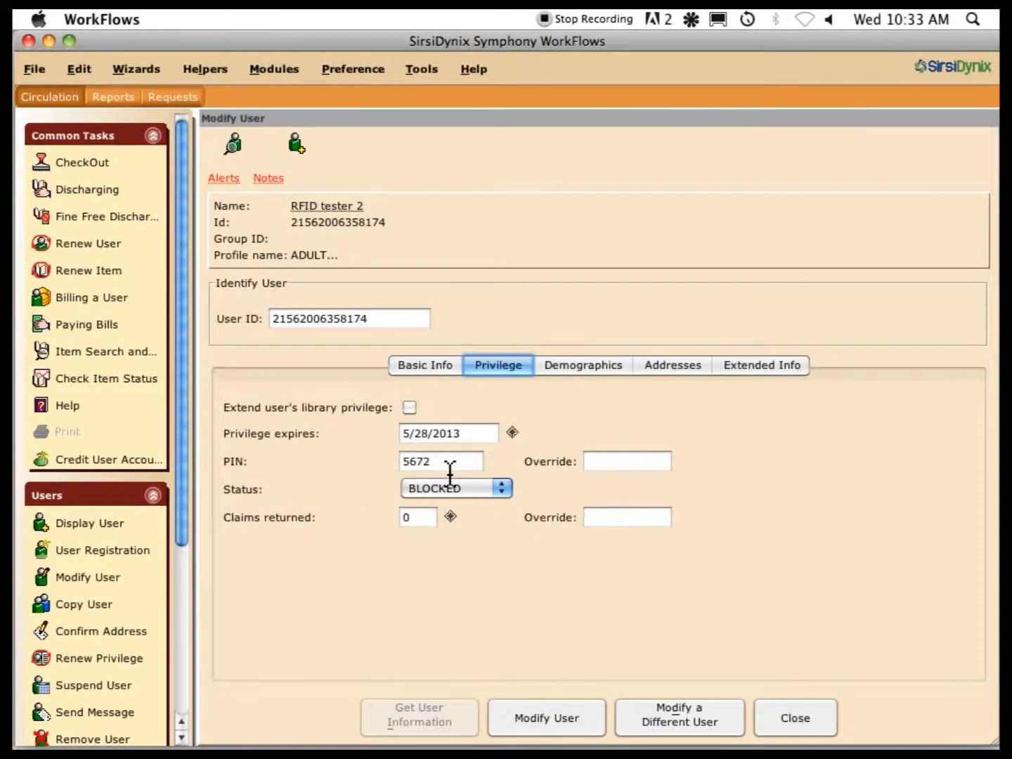
pyautogui.moveTo(236, 514)
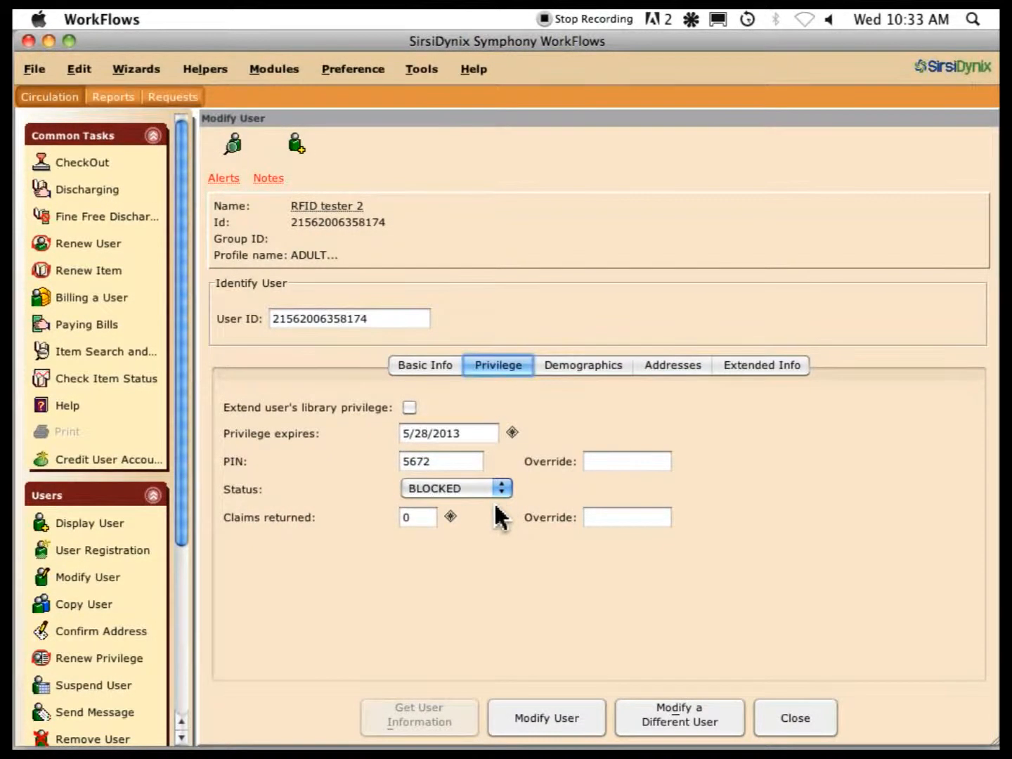
pyautogui.moveTo(490, 518)
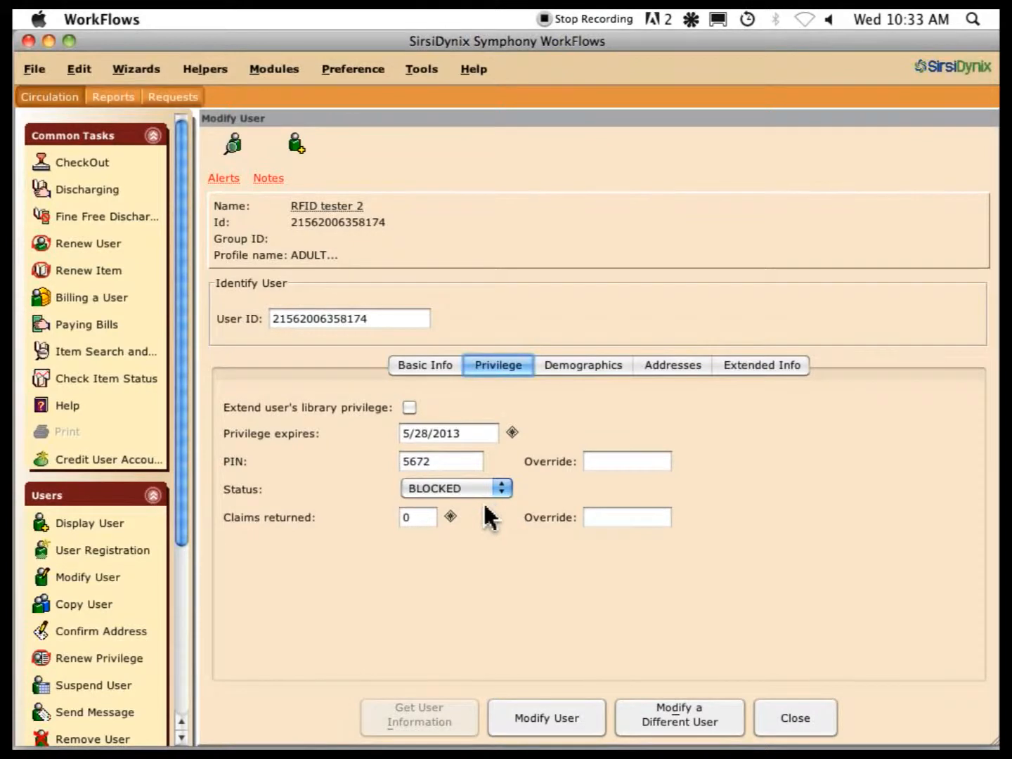
pyautogui.moveTo(63, 531)
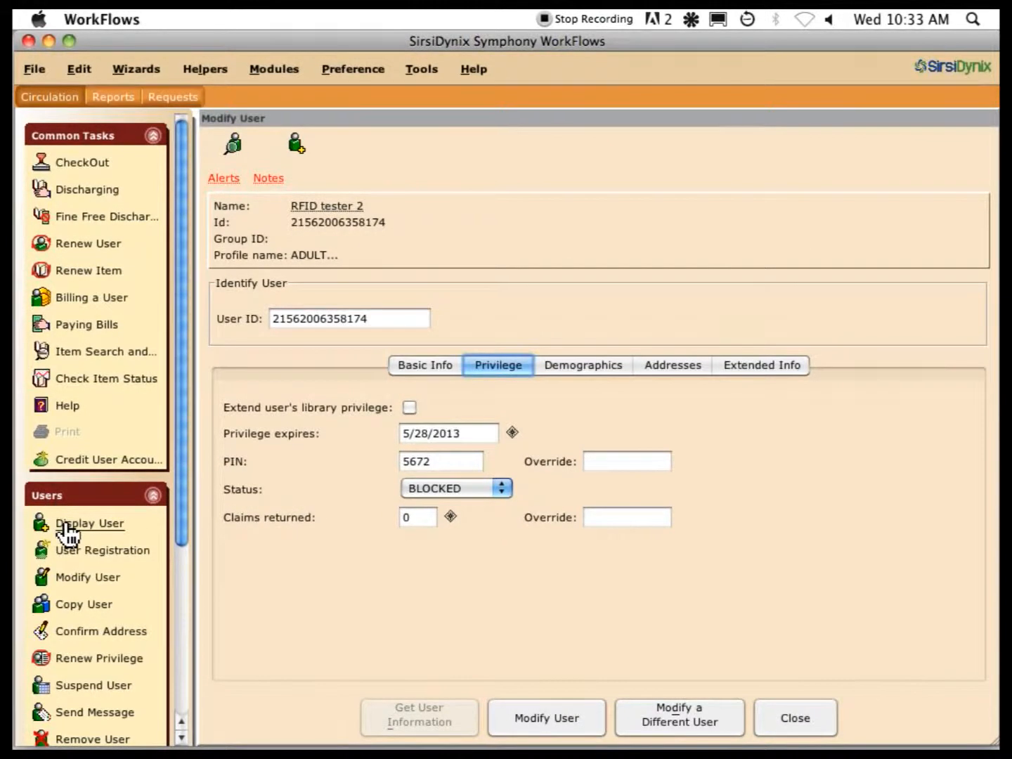
# Display RFID tester 2's record and view its unpaid bills.
pyautogui.click(89, 523)
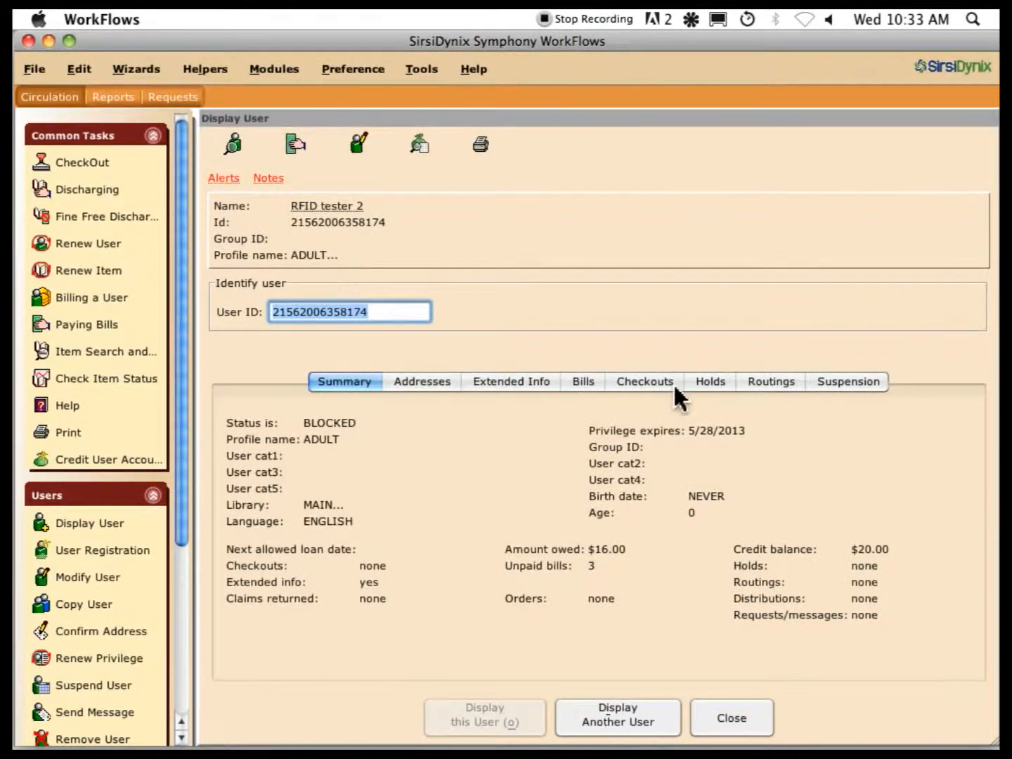
pyautogui.click(583, 381)
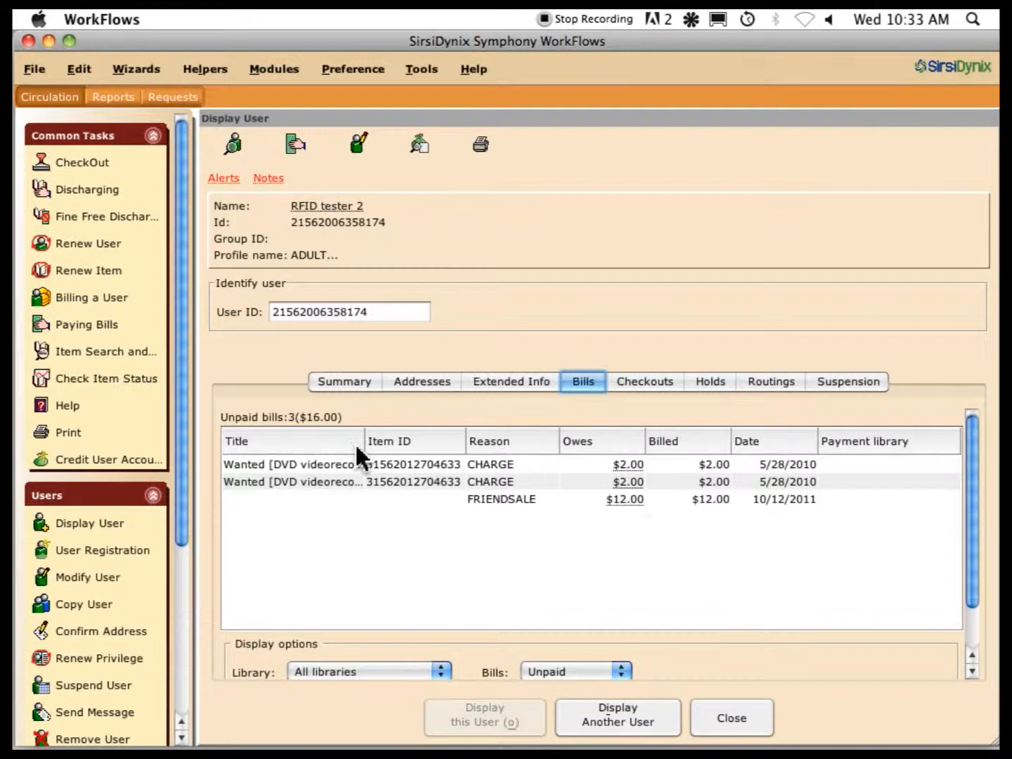
pyautogui.moveTo(341, 443)
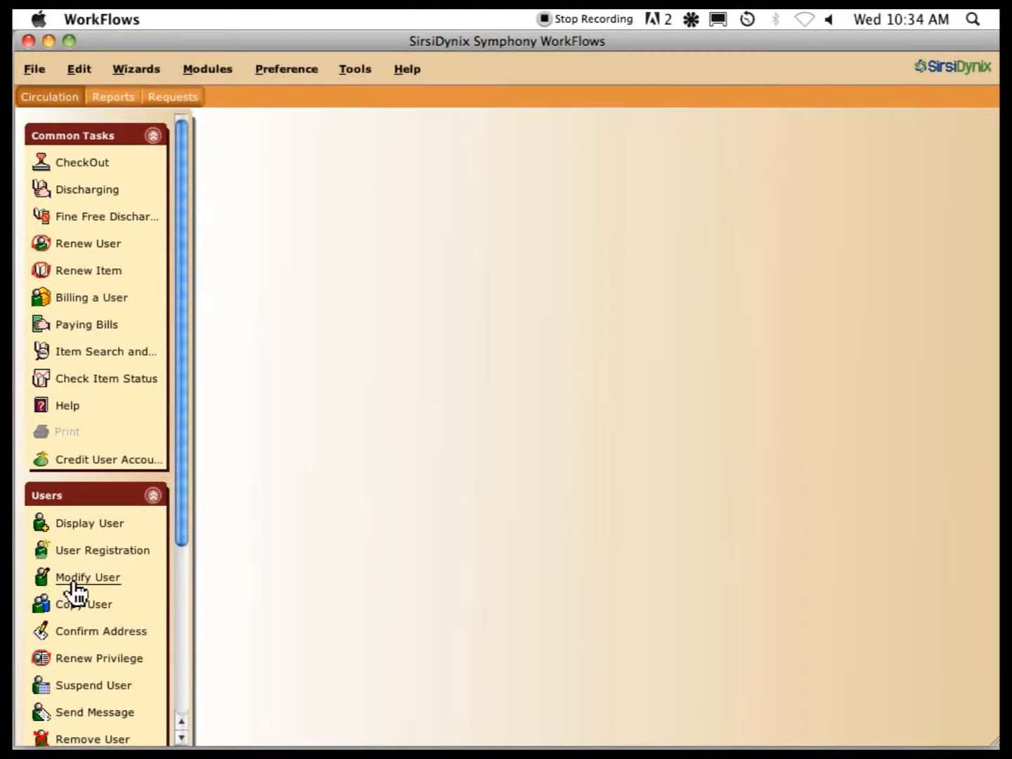
pyautogui.click(88, 578)
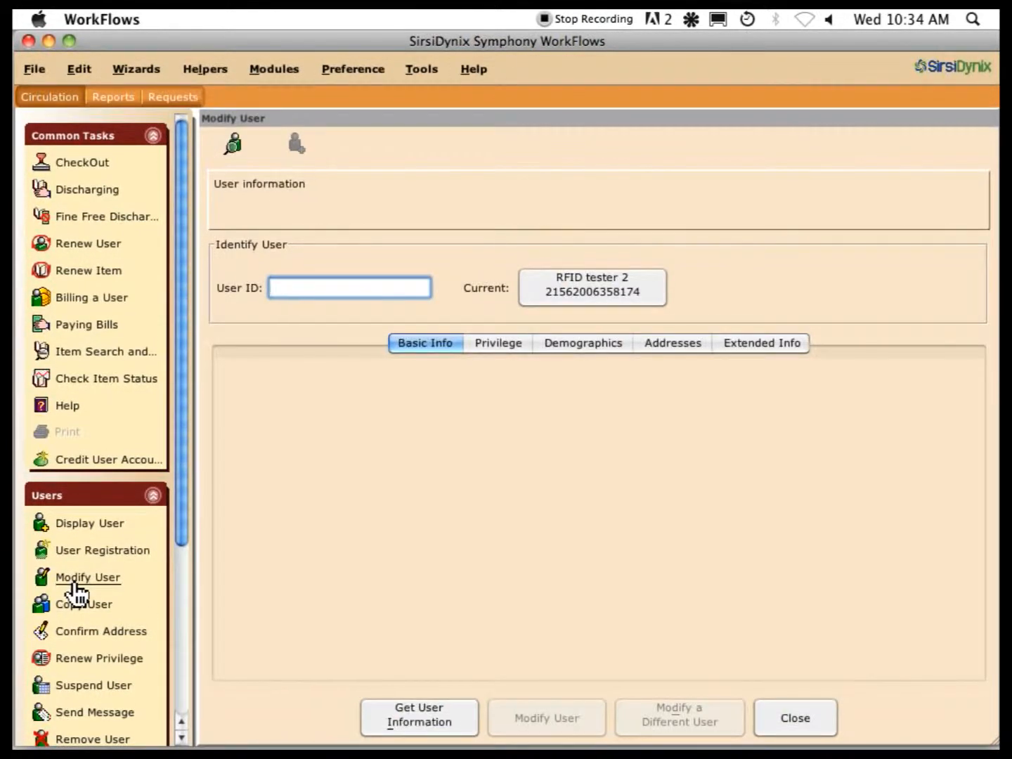
pyautogui.write('215620066')
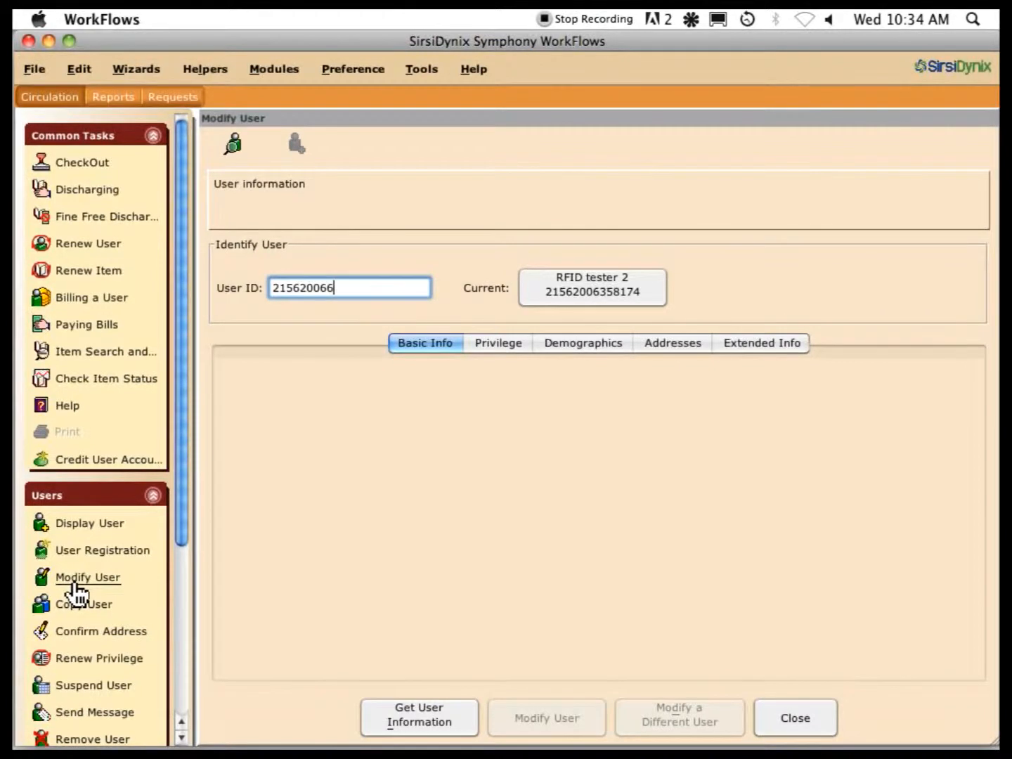
pyautogui.click(418, 715)
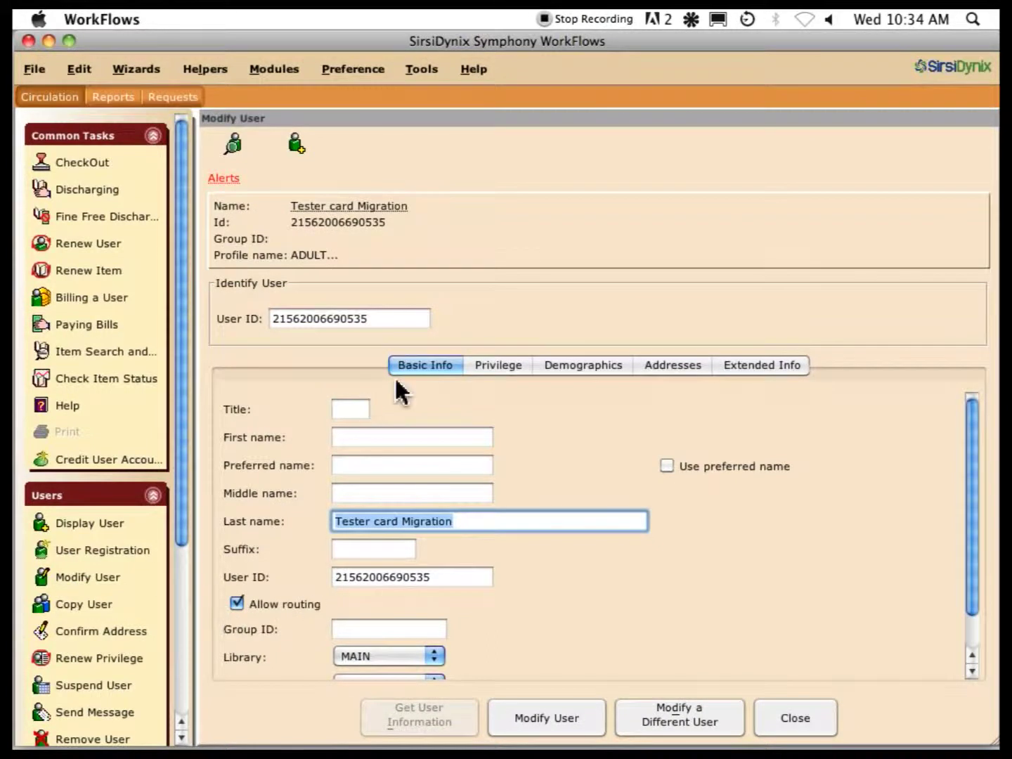
pyautogui.click(498, 364)
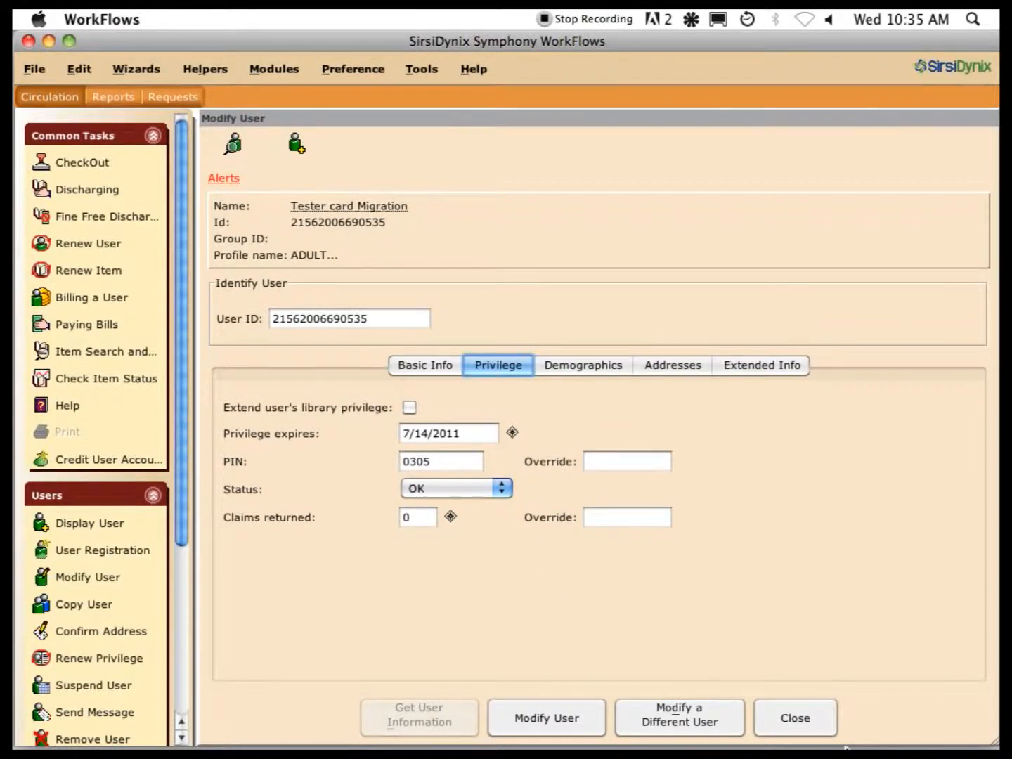
pyautogui.click(795, 737)
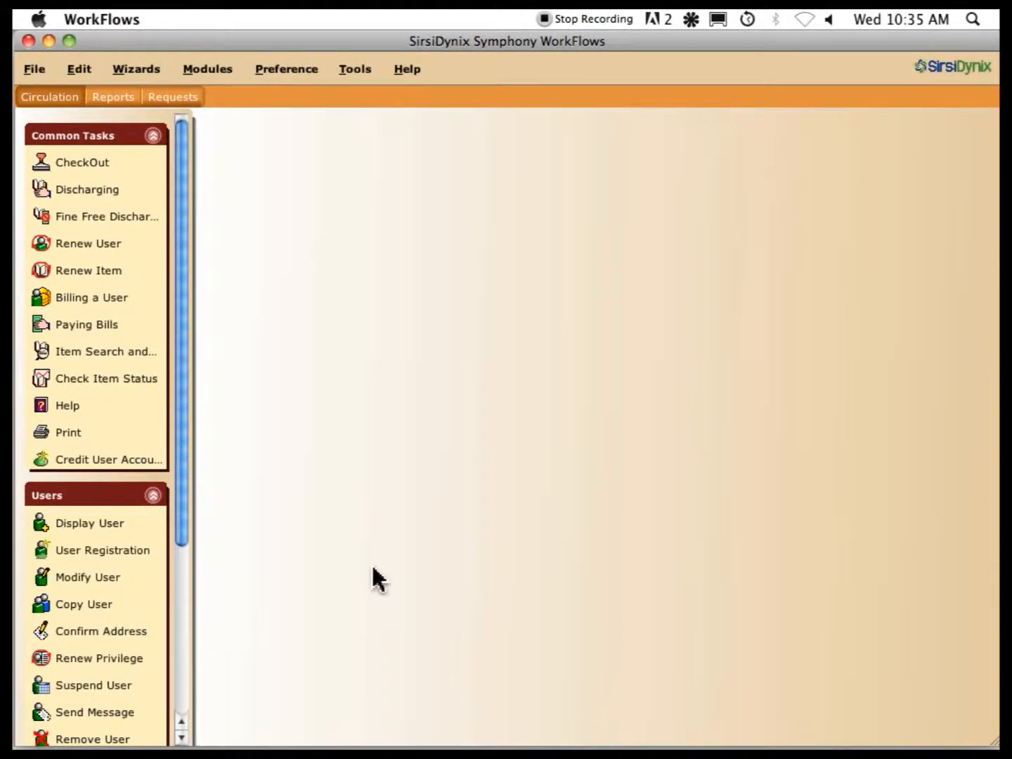
# Load Joe Patron in Modify User and view the Privilege tab.
pyautogui.click(87, 577)
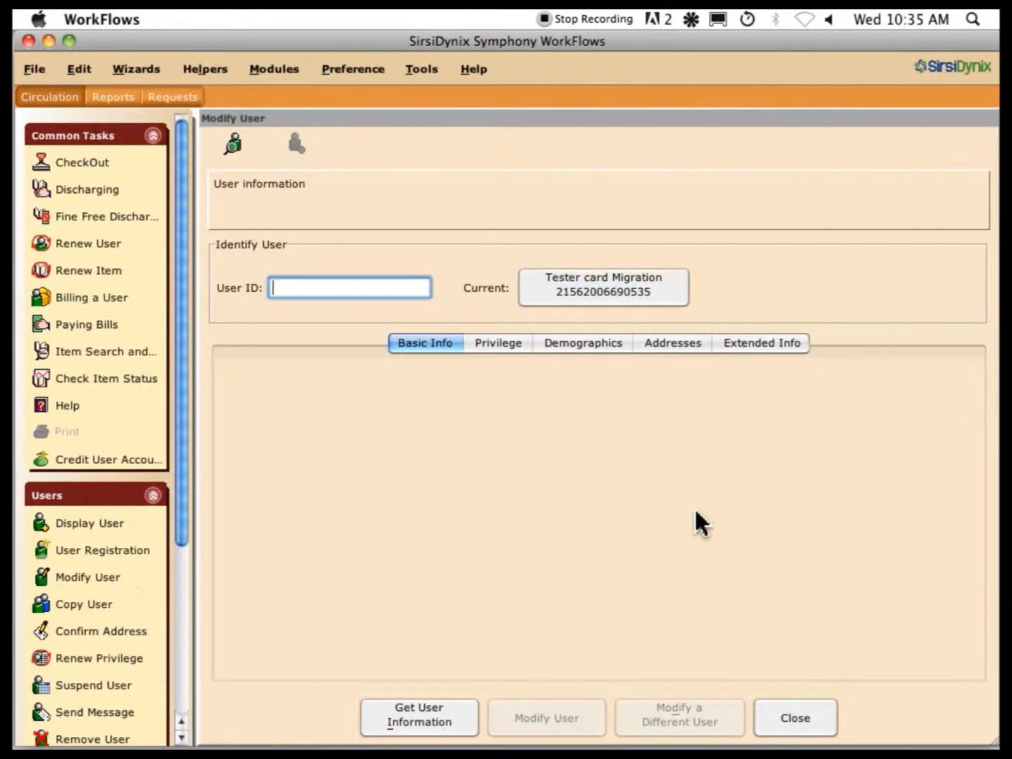
pyautogui.write('21562006197')
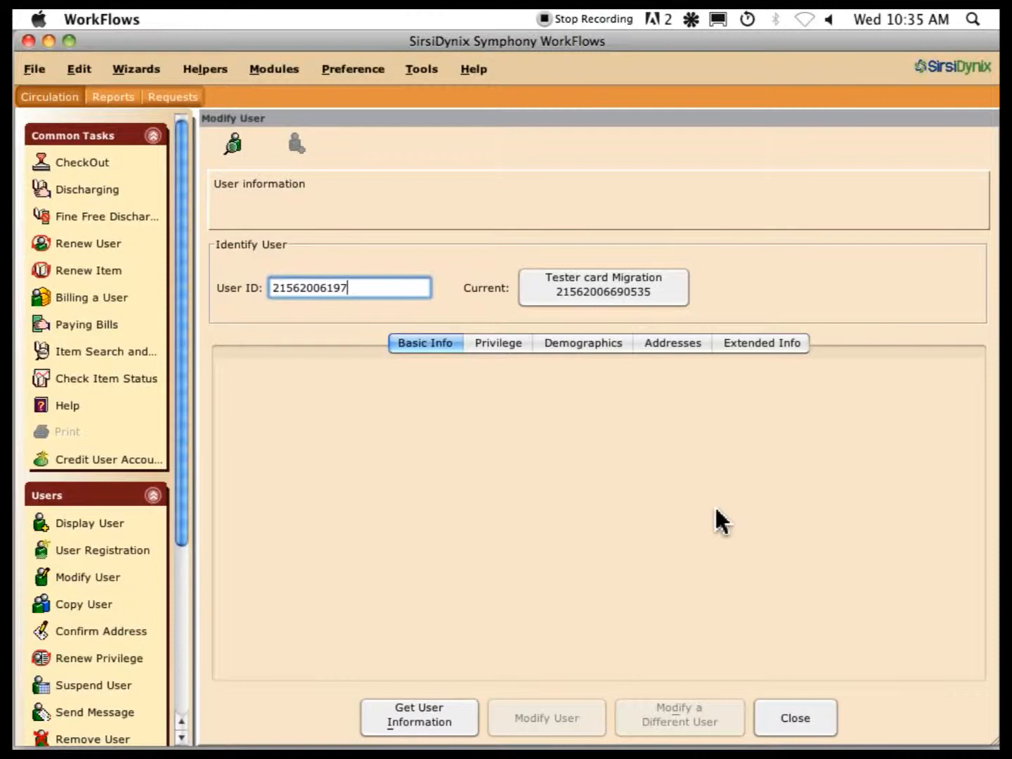
pyautogui.click(418, 717)
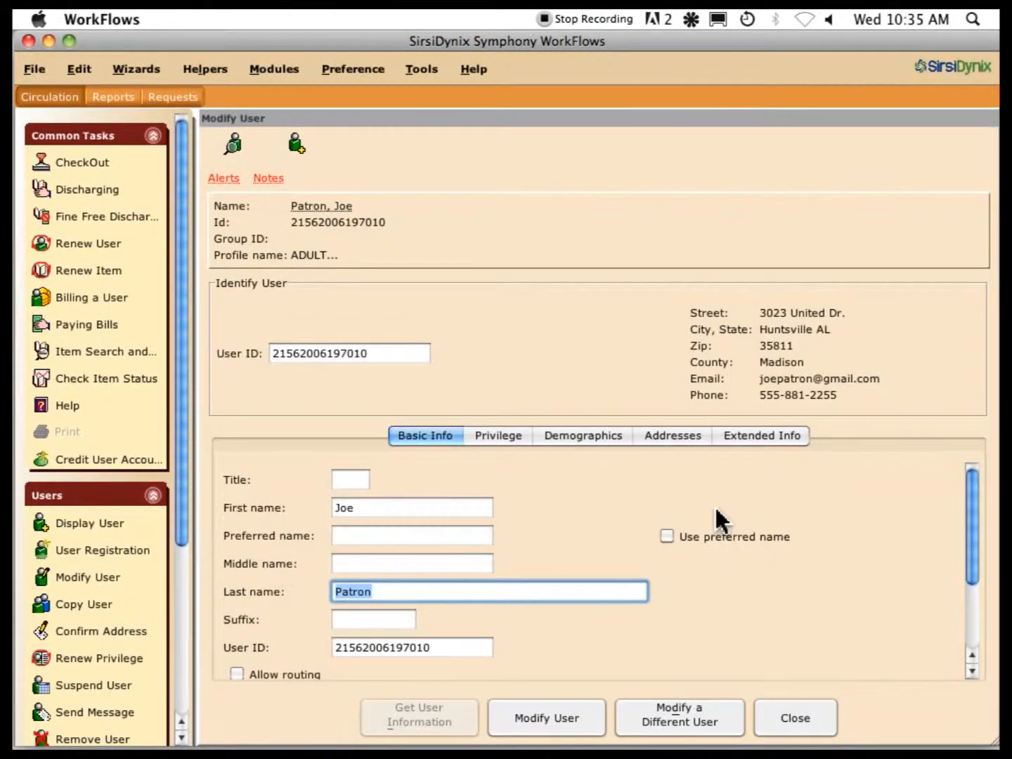
pyautogui.moveTo(517, 453)
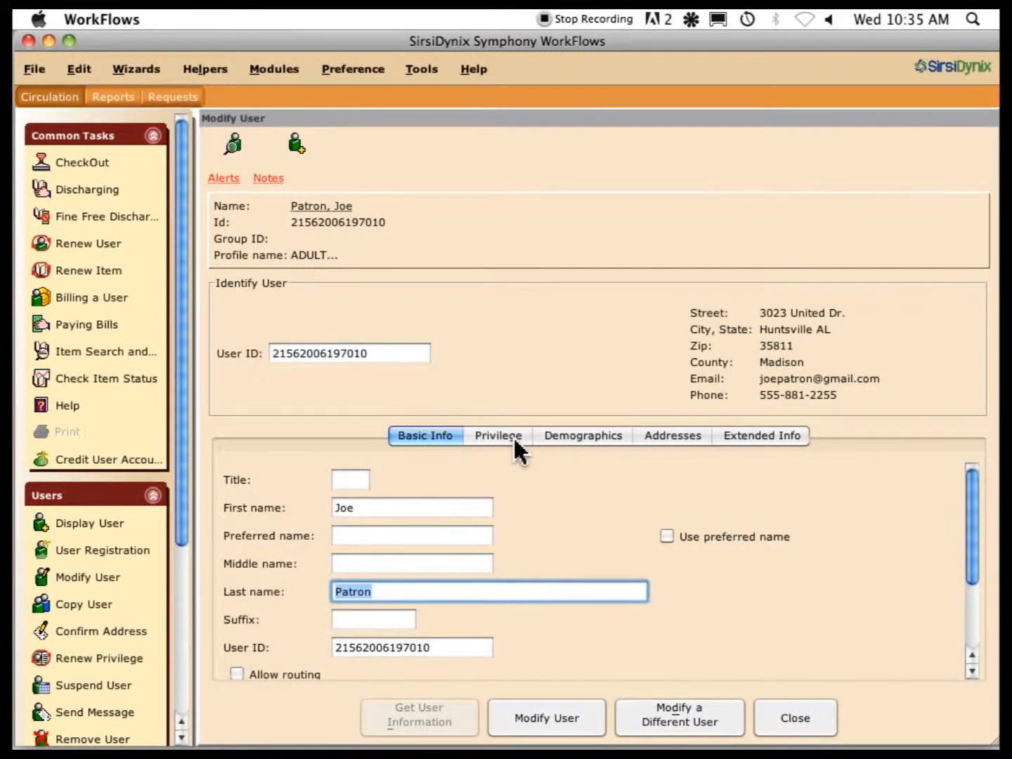
pyautogui.click(497, 436)
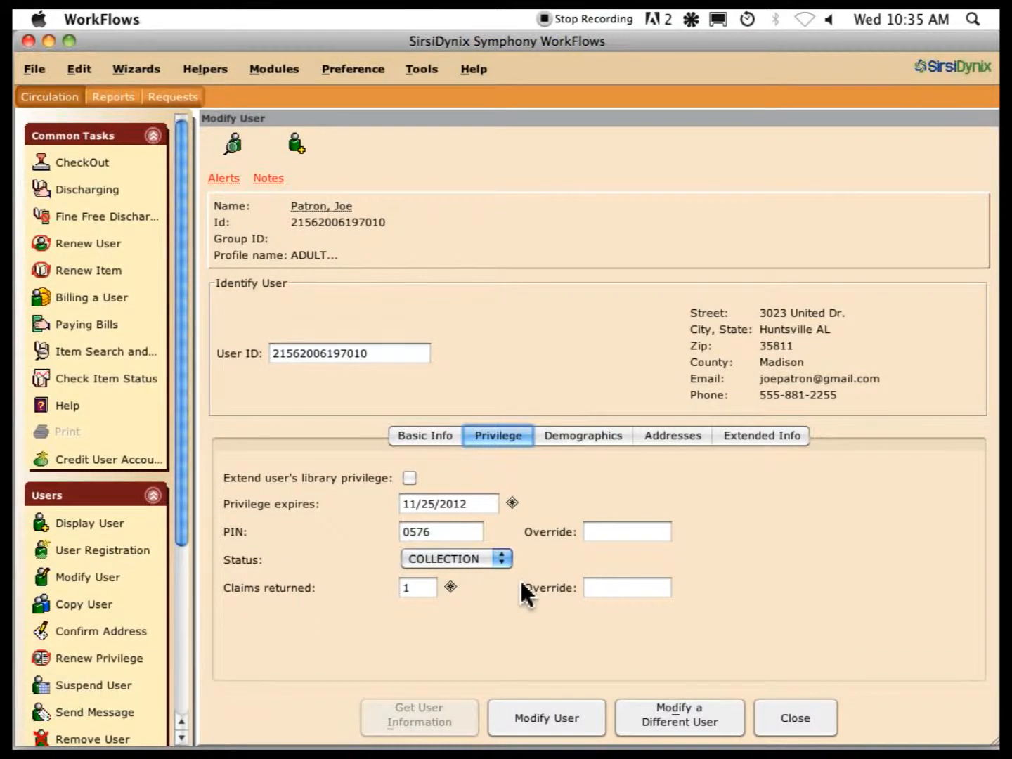
pyautogui.moveTo(495, 668)
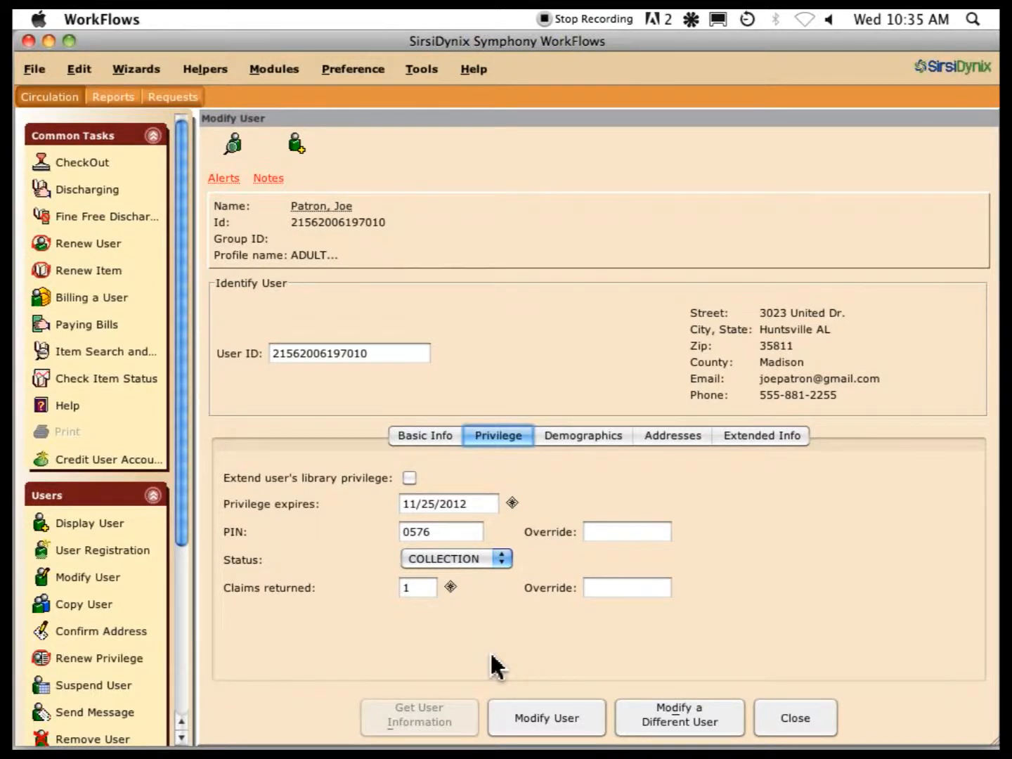
pyautogui.moveTo(447, 647)
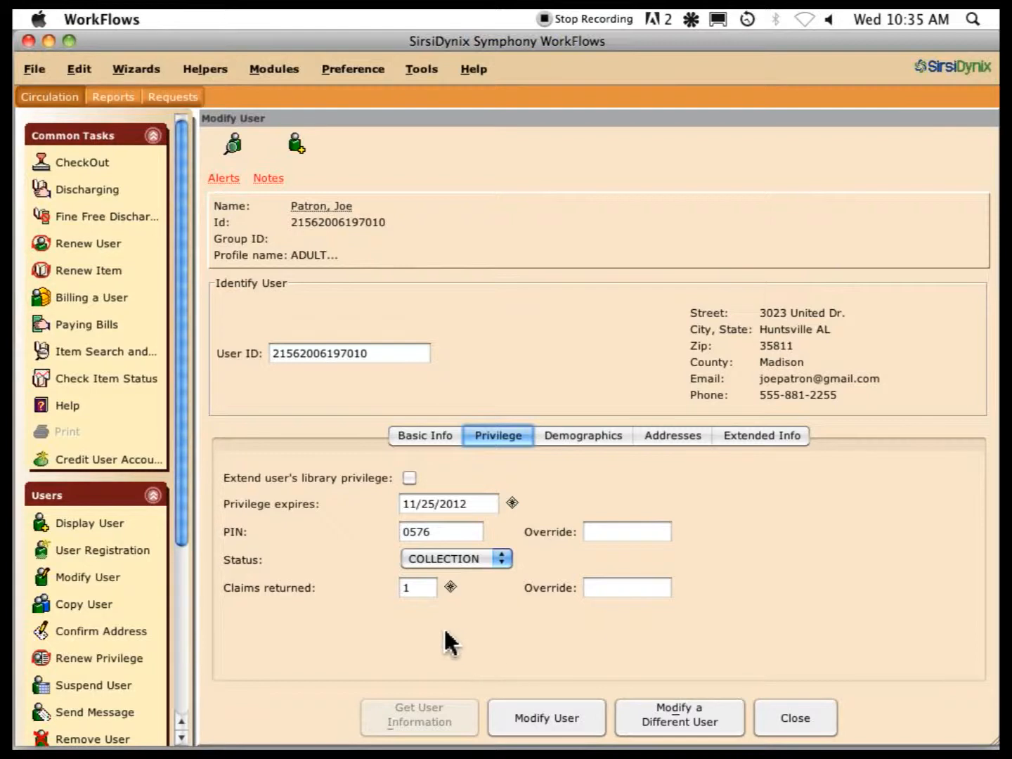
# Display Joe Patron's record, review the two unpaid bills, and return to Summary.
pyautogui.click(88, 523)
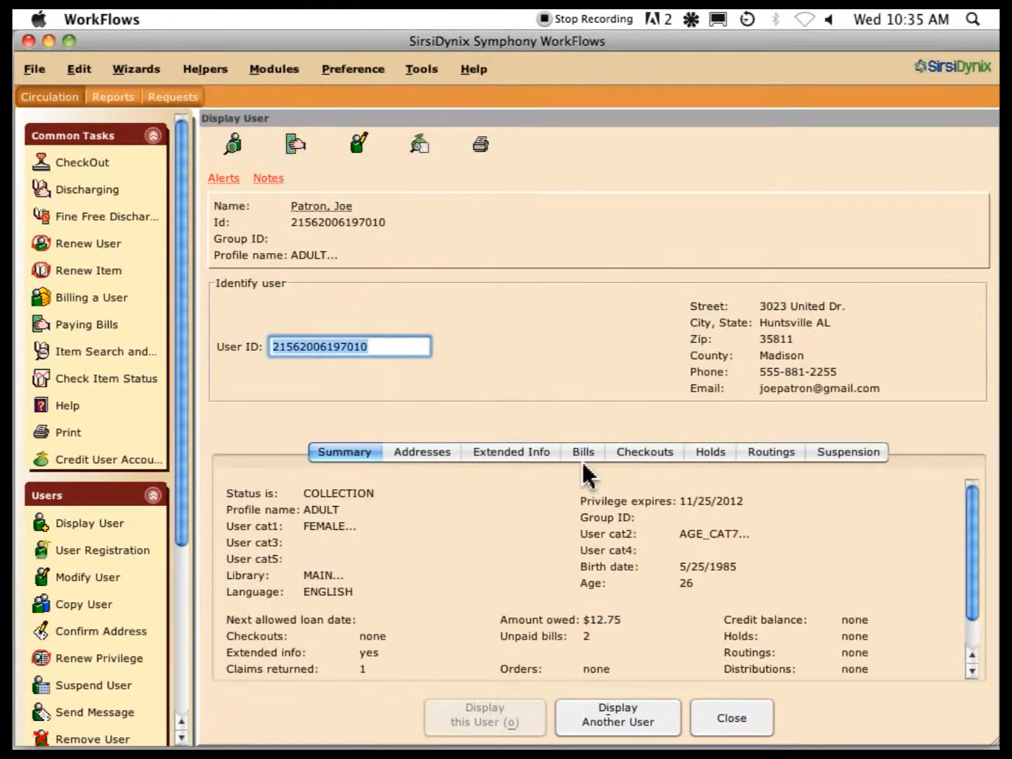
pyautogui.click(584, 452)
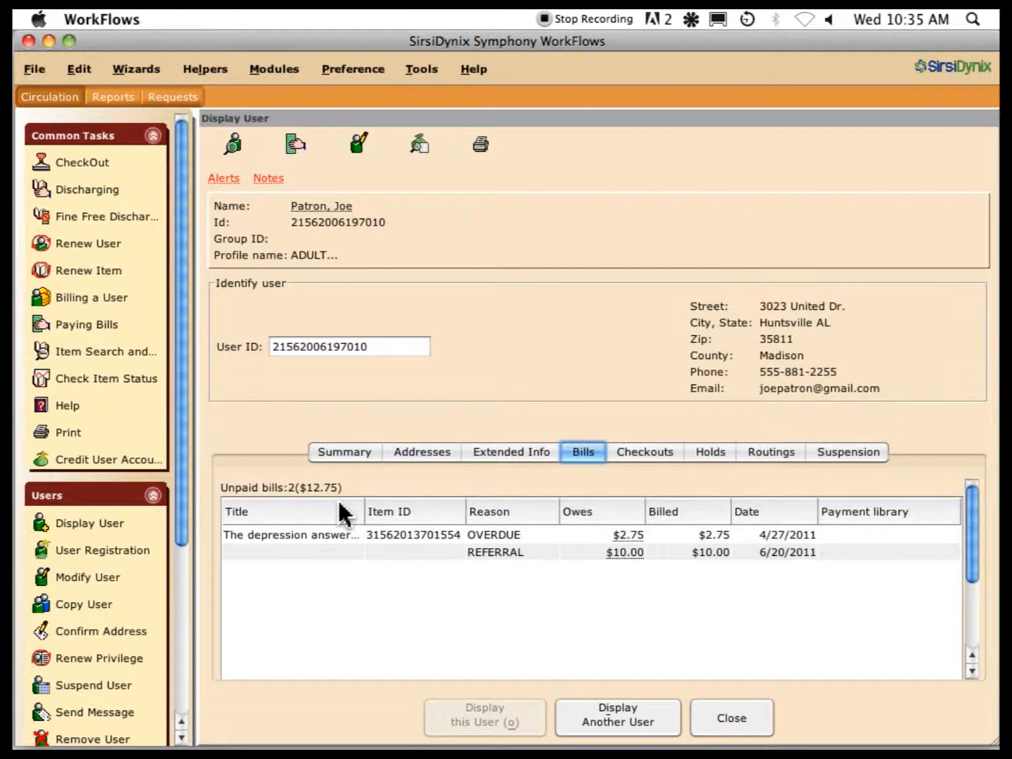
pyautogui.moveTo(343, 512)
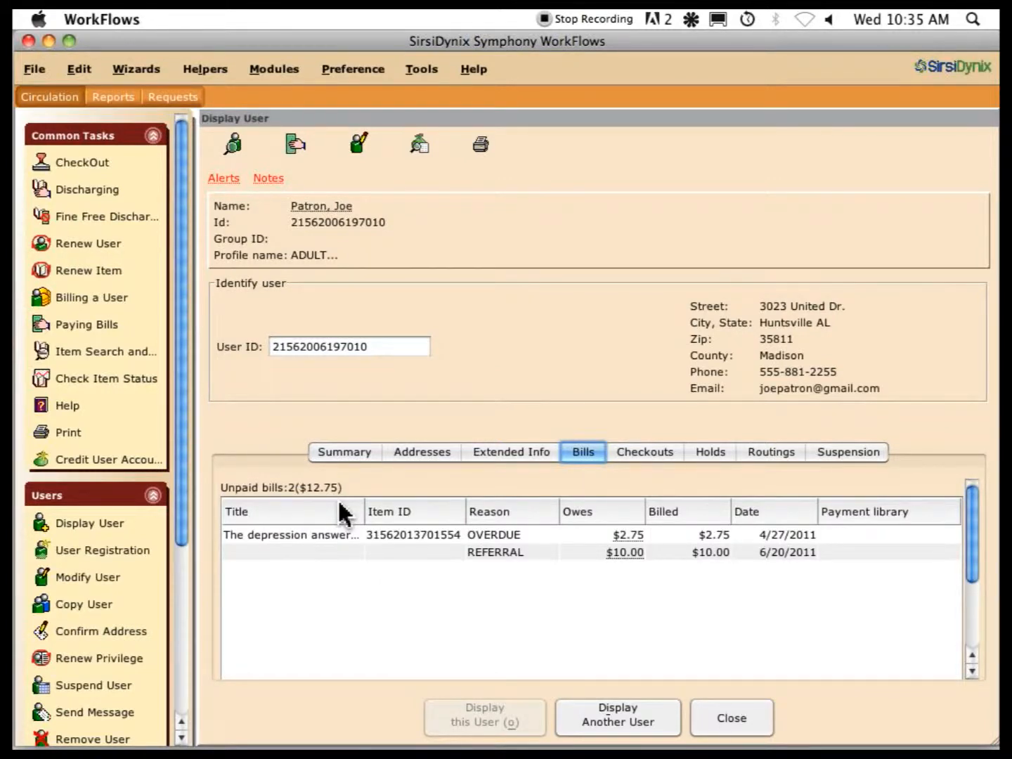
pyautogui.click(344, 452)
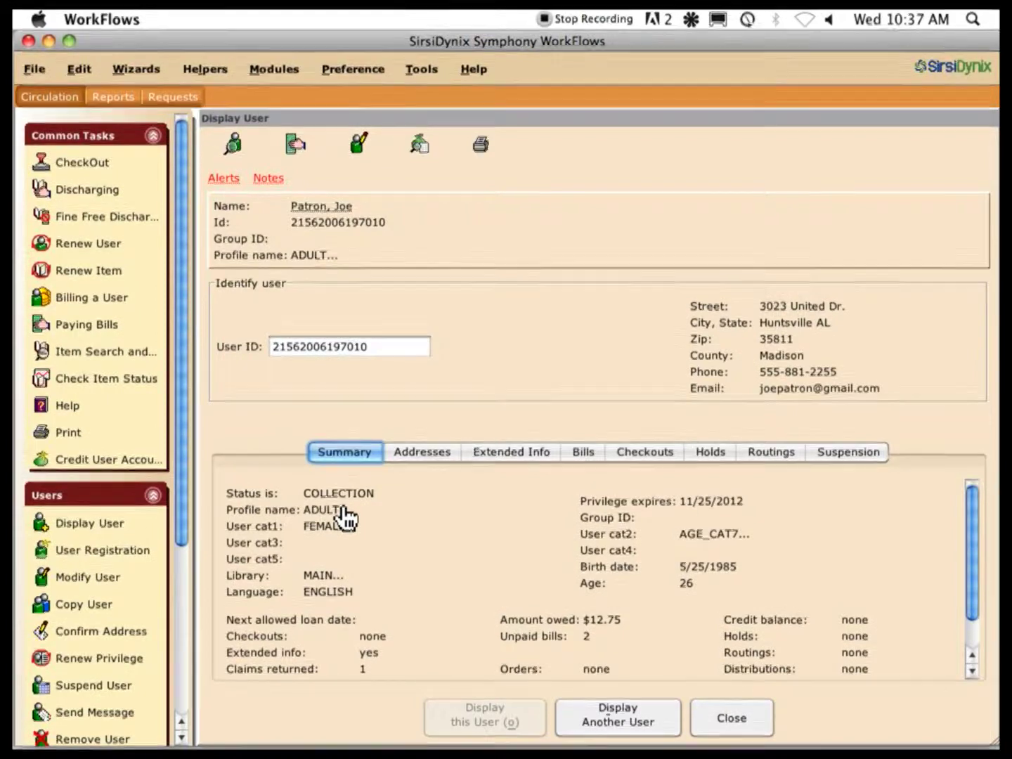
# Close Joe Patron's display and start a new Modify User form.
pyautogui.click(731, 717)
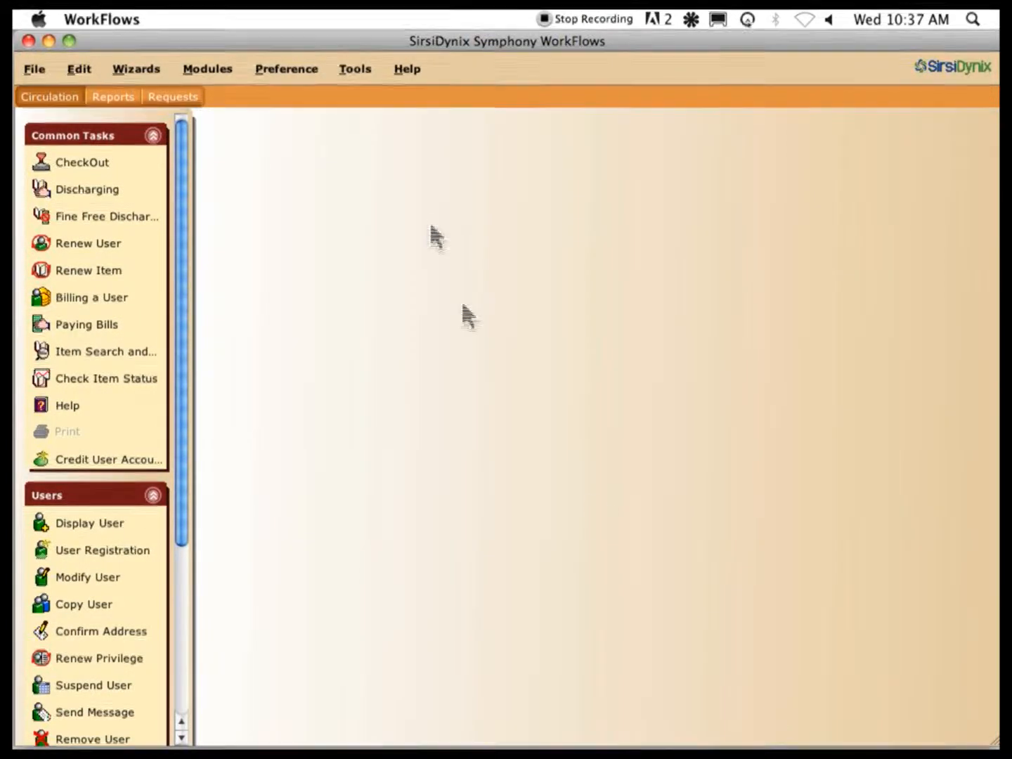
pyautogui.moveTo(432, 239)
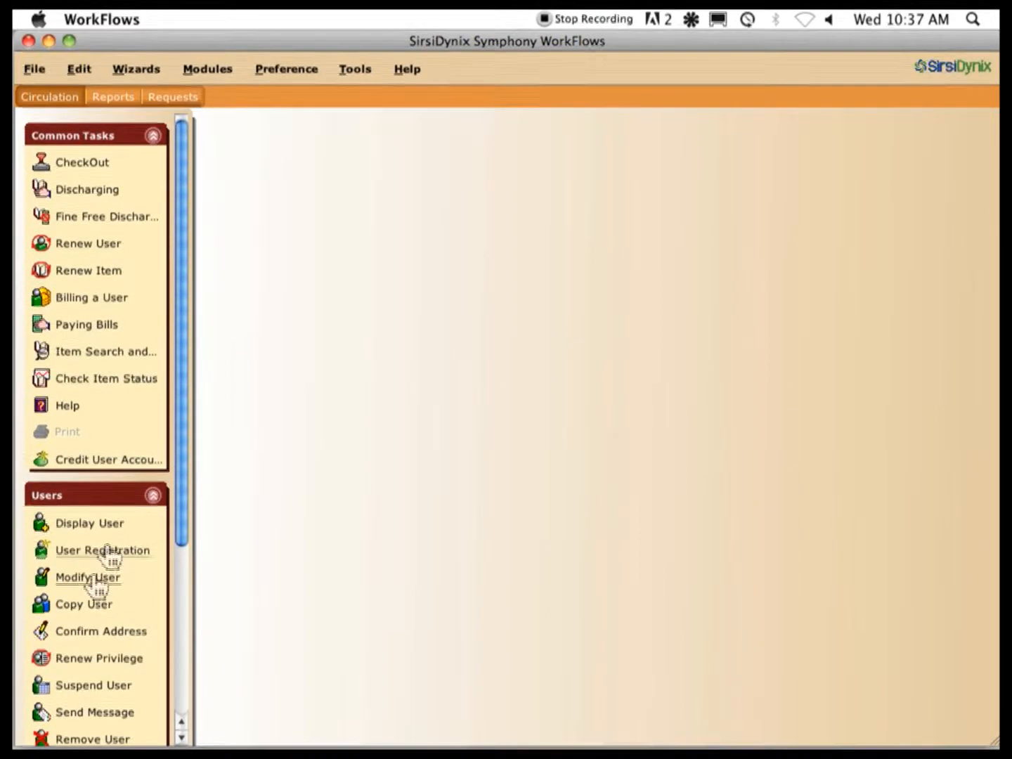
pyautogui.click(87, 577)
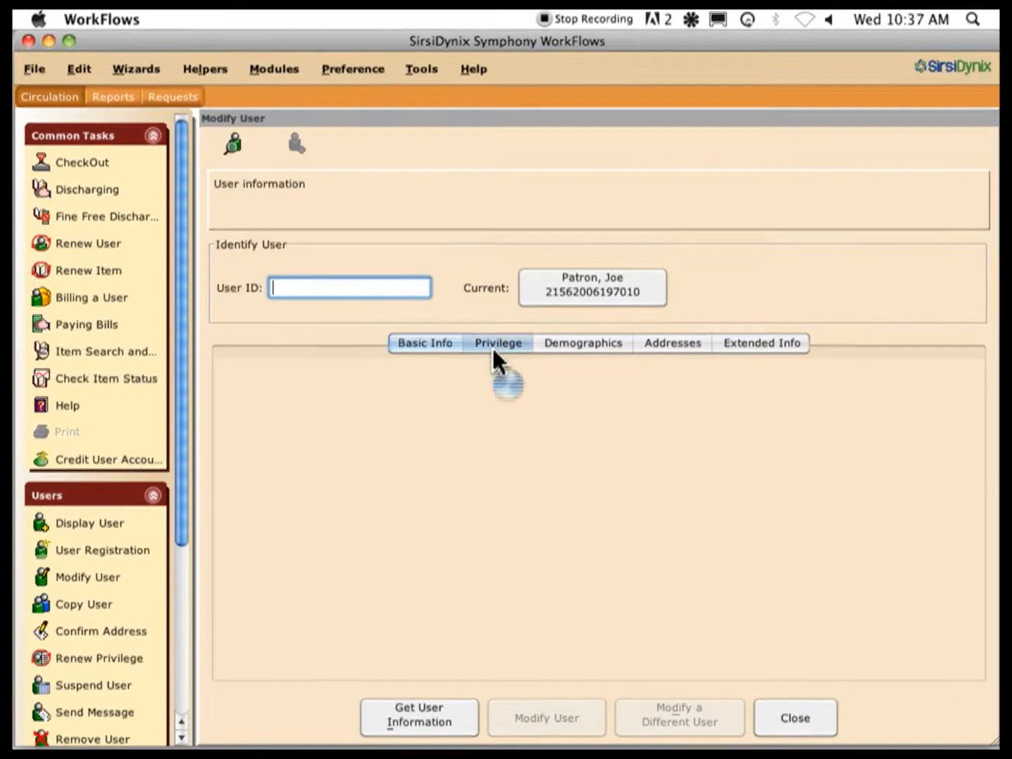